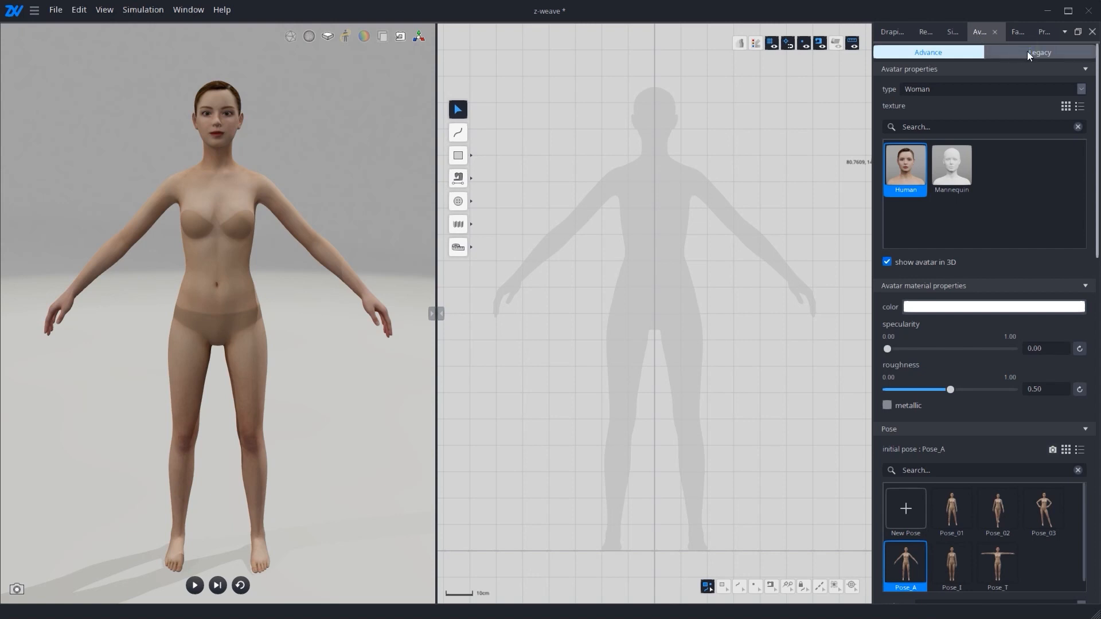
Switch the Avatar panel to the Legacy tab and select the Custom avatar folder.
{"action": "left_click", "coordinate": [1039, 52]}
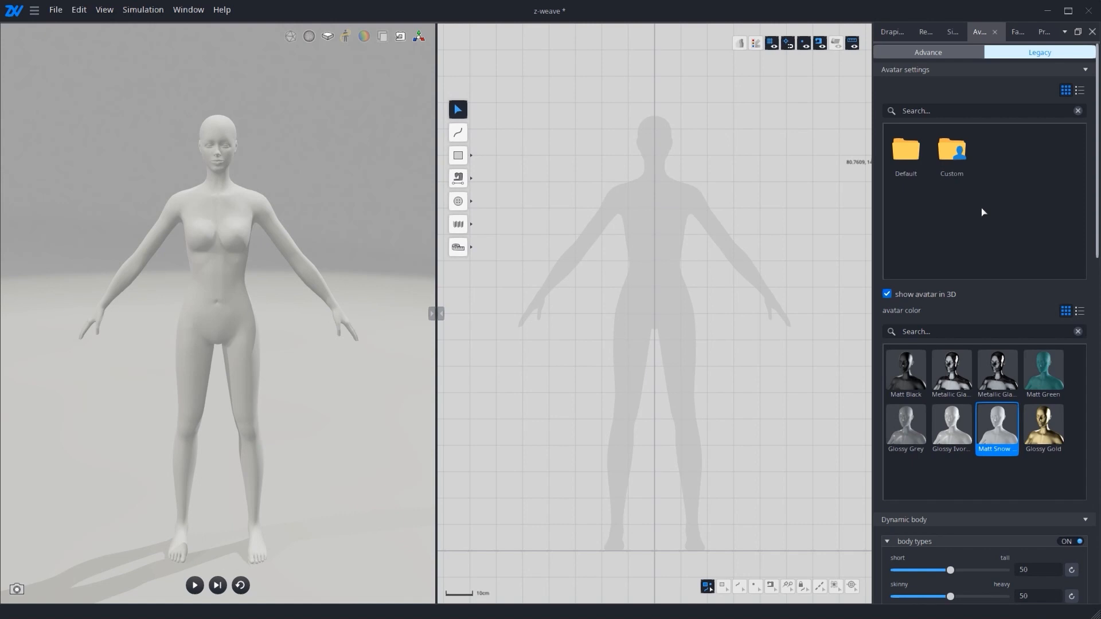
{"action": "left_click", "coordinate": [951, 151]}
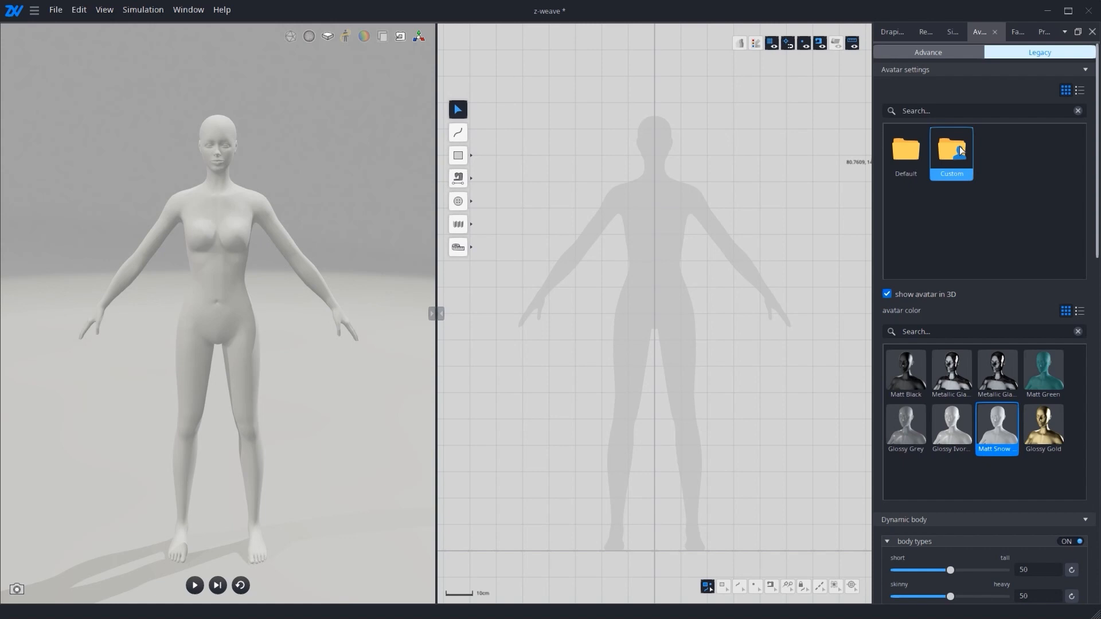
{"action": "mouse_move", "coordinate": [967, 145]}
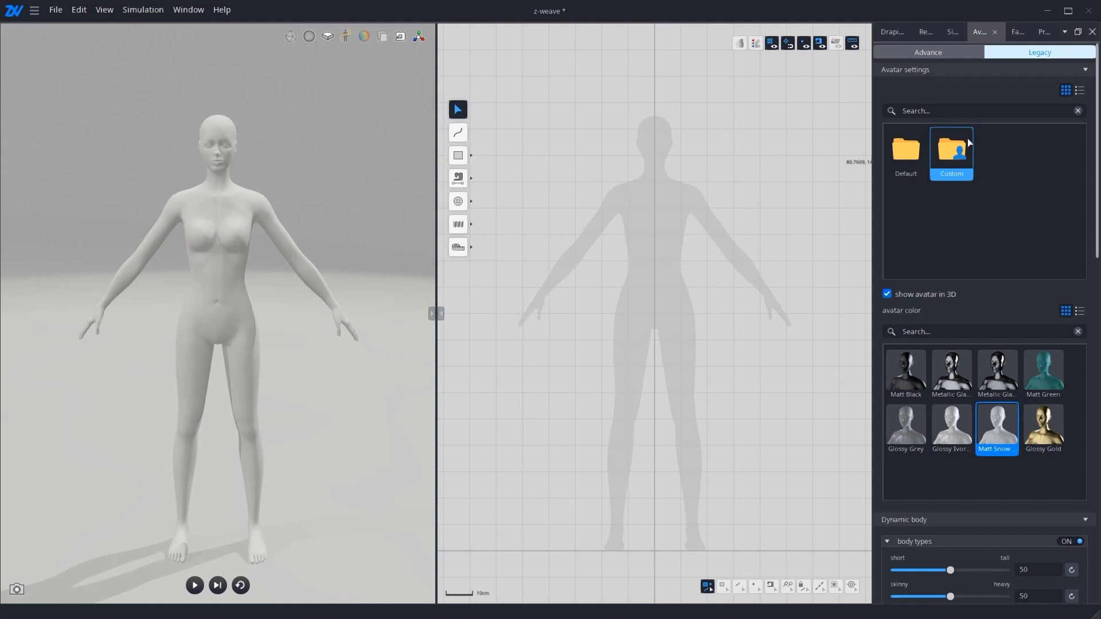
Open the Custom avatar folder in the Legacy avatar library.
{"action": "double_click", "coordinate": [950, 149]}
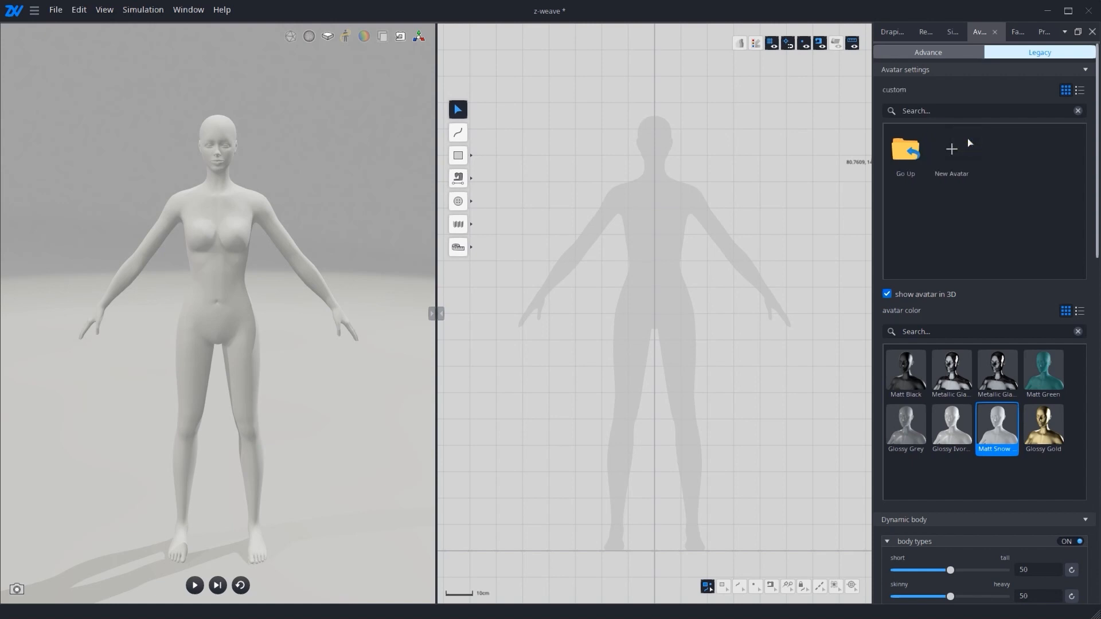
{"action": "mouse_move", "coordinate": [994, 199]}
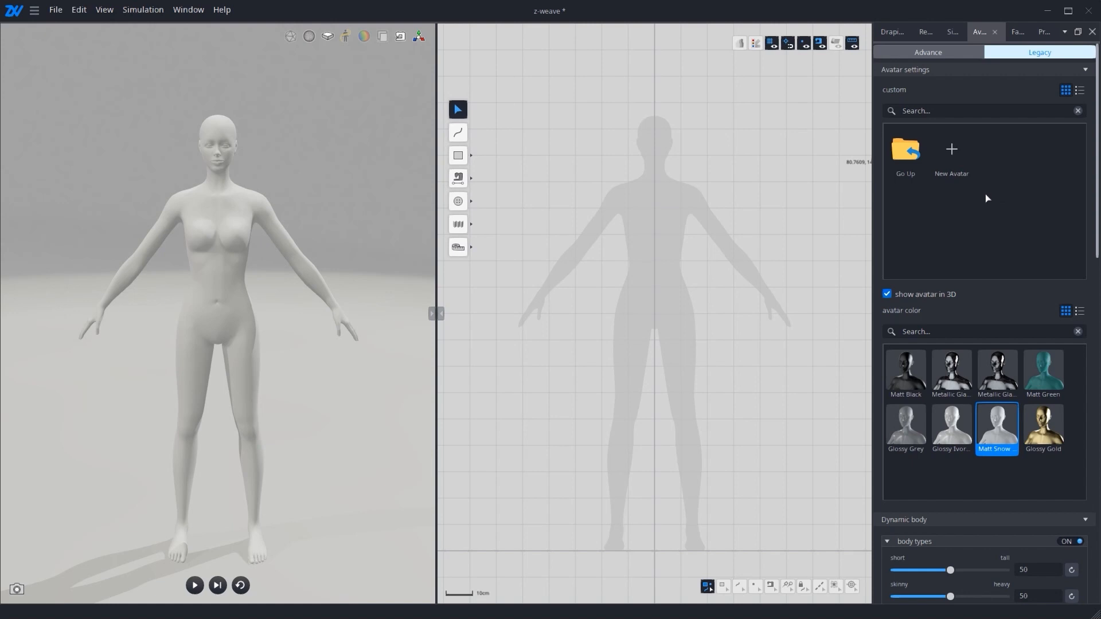
{"action": "left_click", "coordinate": [951, 153]}
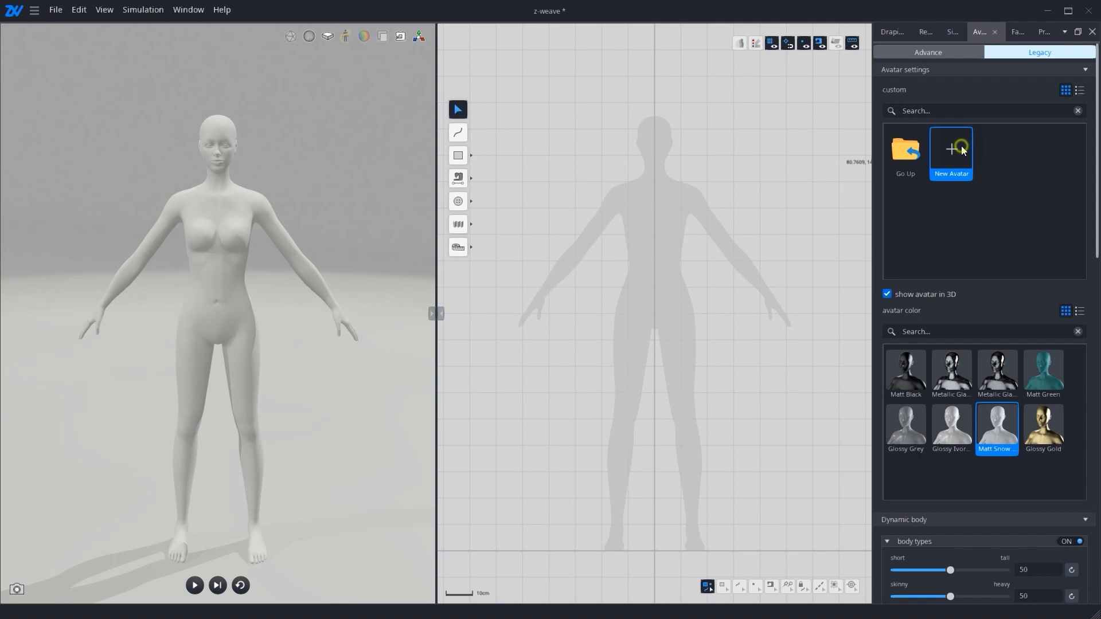
Import inplace_walking_women.fbx from D:\Avatar\APOSE as a new custom avatar.
{"action": "left_click", "coordinate": [951, 153]}
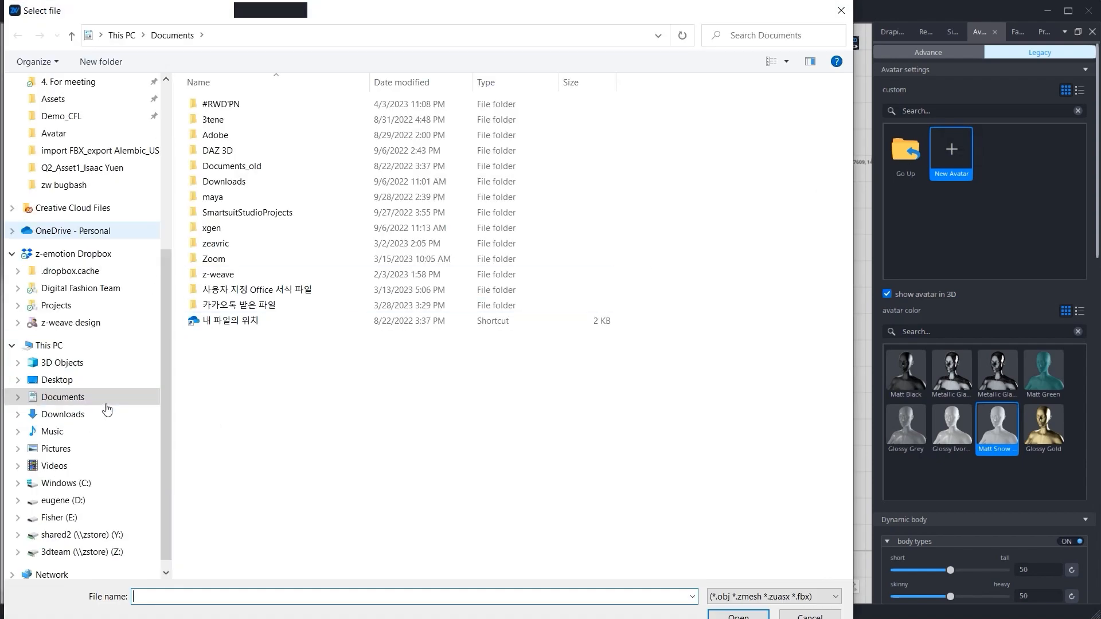
{"action": "left_click", "coordinate": [59, 500]}
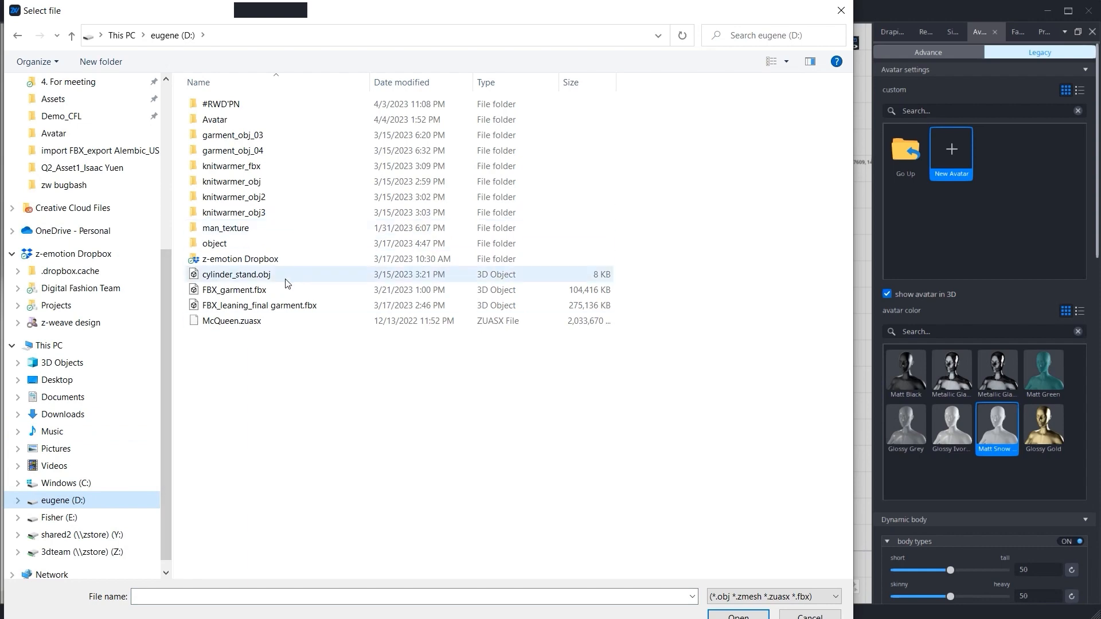
{"action": "double_click", "coordinate": [215, 119]}
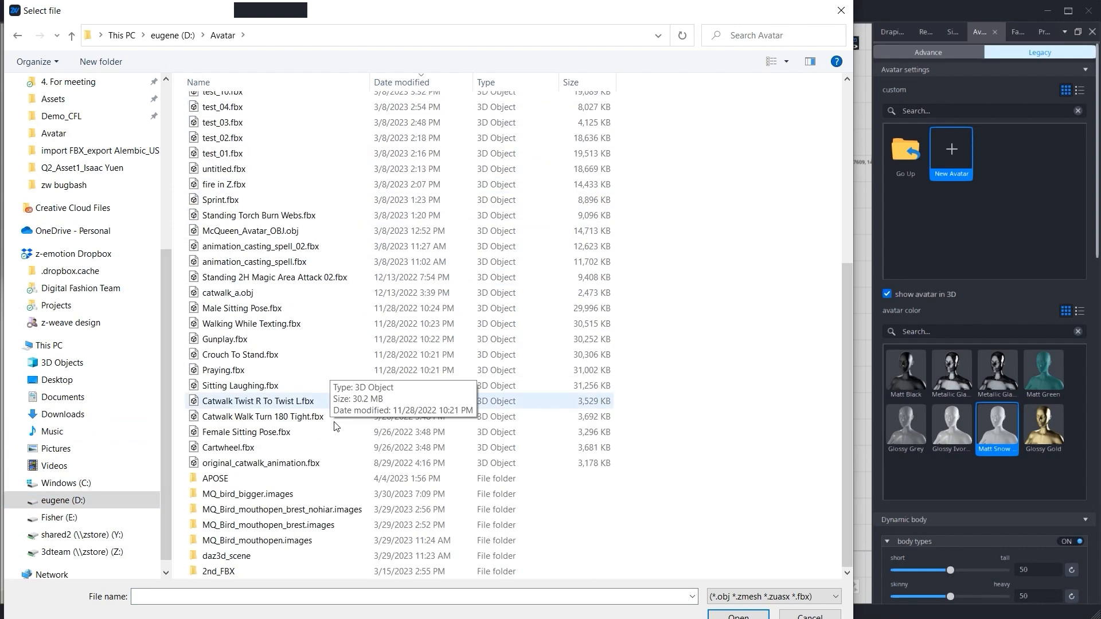
{"action": "double_click", "coordinate": [215, 478]}
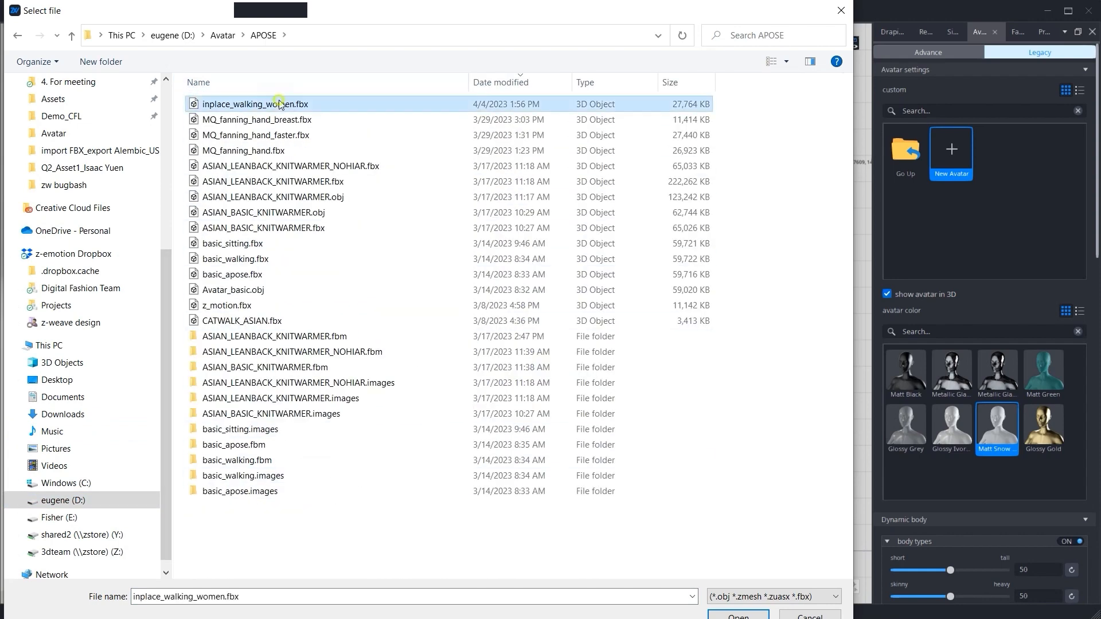
{"action": "left_click", "coordinate": [737, 616]}
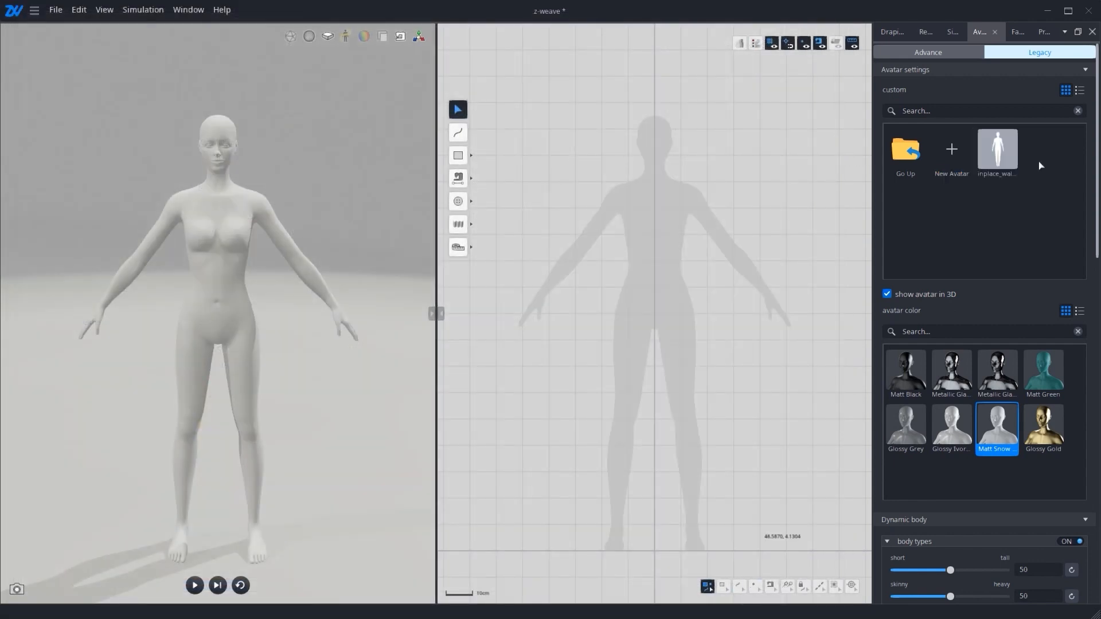
Load the inplace_walking_women avatar, preview its walk animation, then reset it.
{"action": "left_click", "coordinate": [997, 149]}
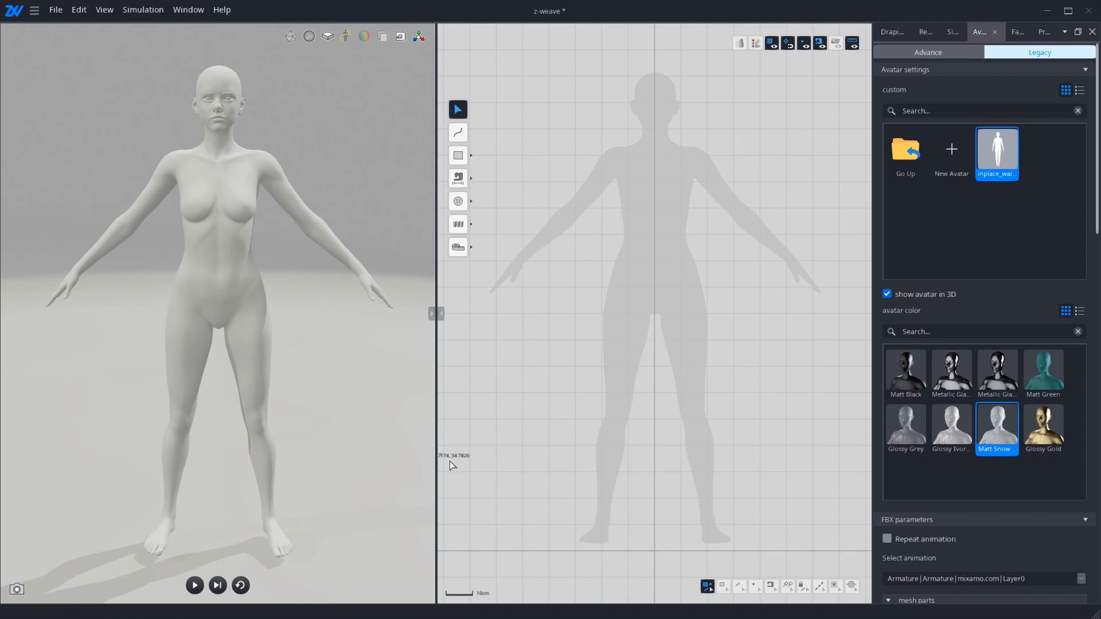
{"action": "left_click", "coordinate": [194, 585]}
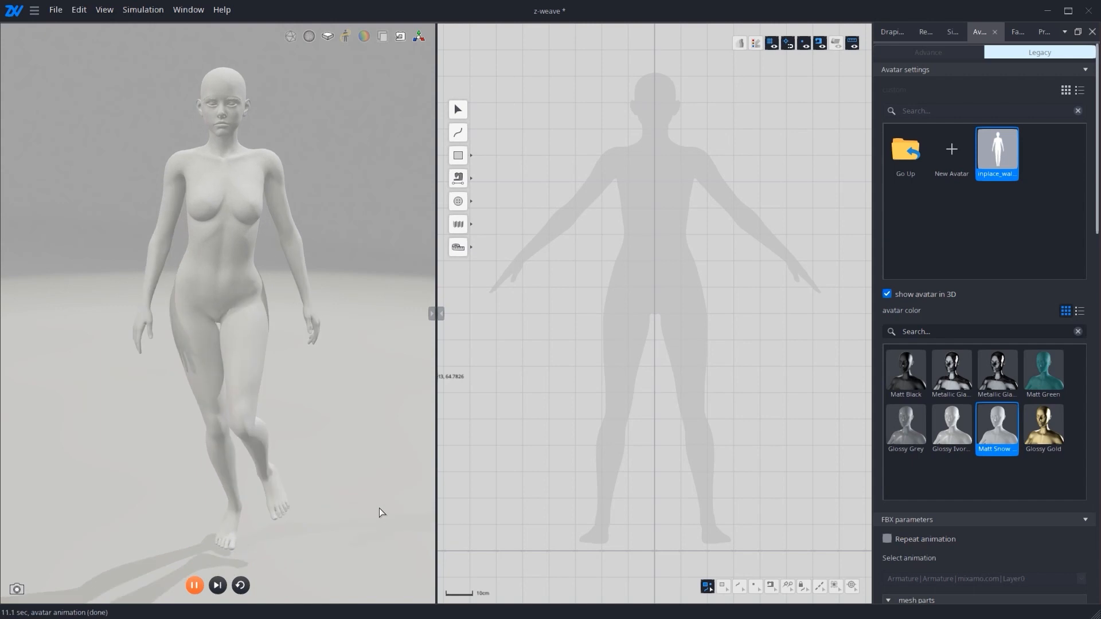
{"action": "left_click", "coordinate": [240, 585]}
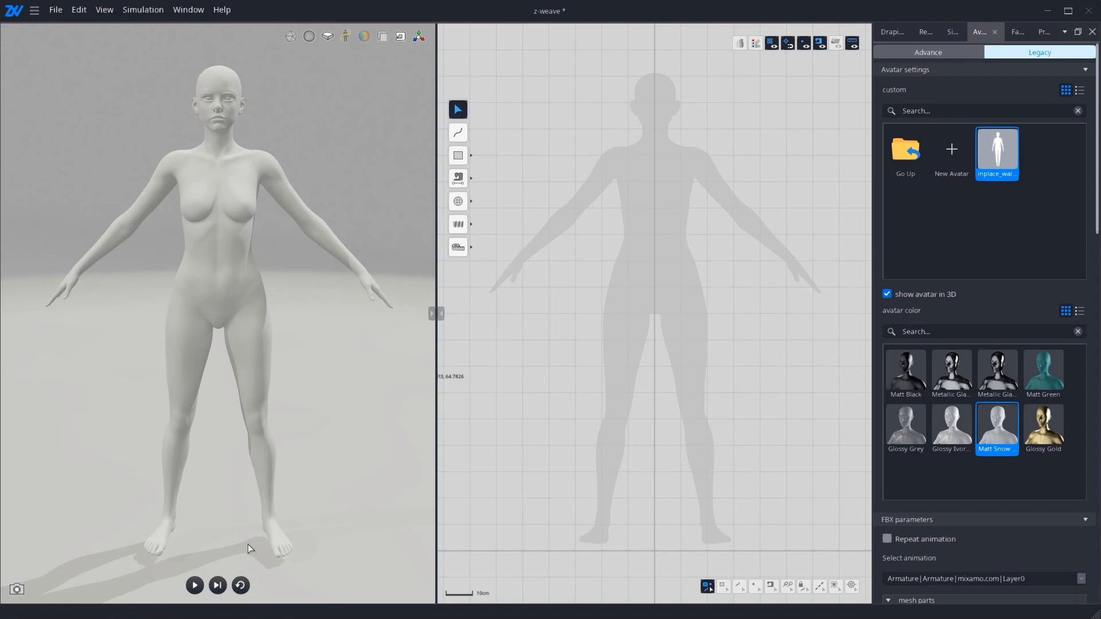
{"action": "mouse_move", "coordinate": [286, 534]}
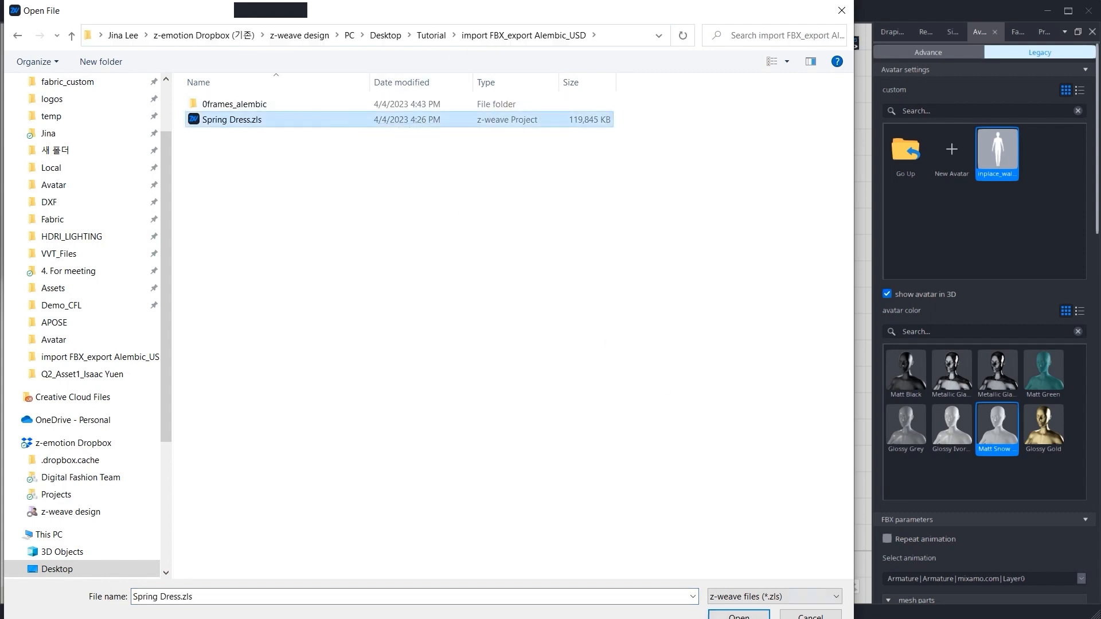
Append Spring Dress.zls onto the walking avatar.
{"action": "left_click", "coordinate": [738, 616]}
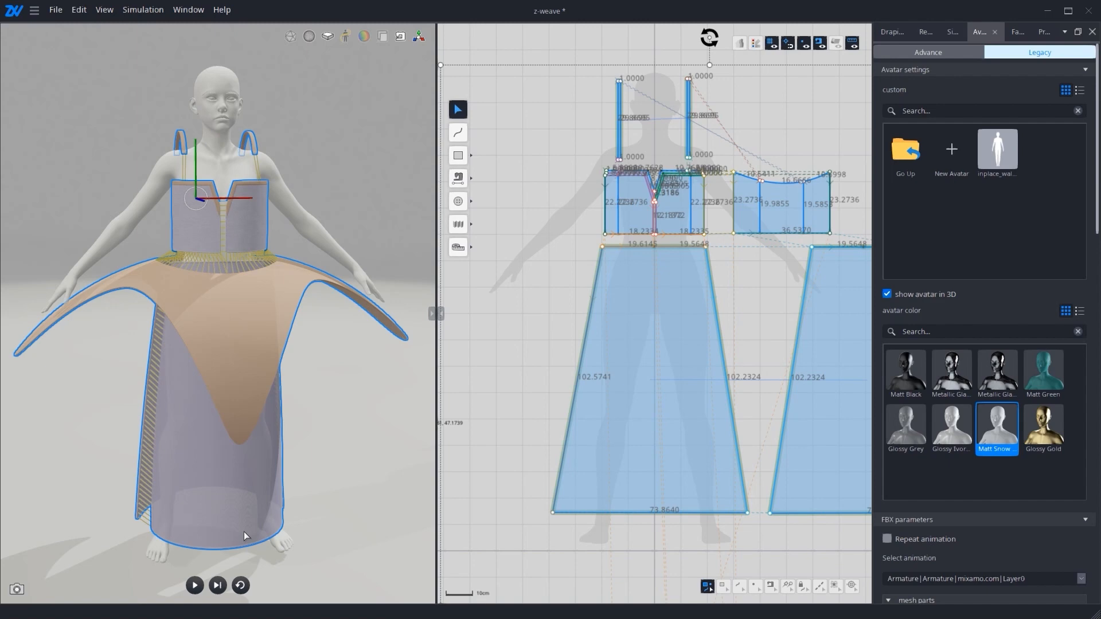
{"action": "left_click", "coordinate": [195, 585]}
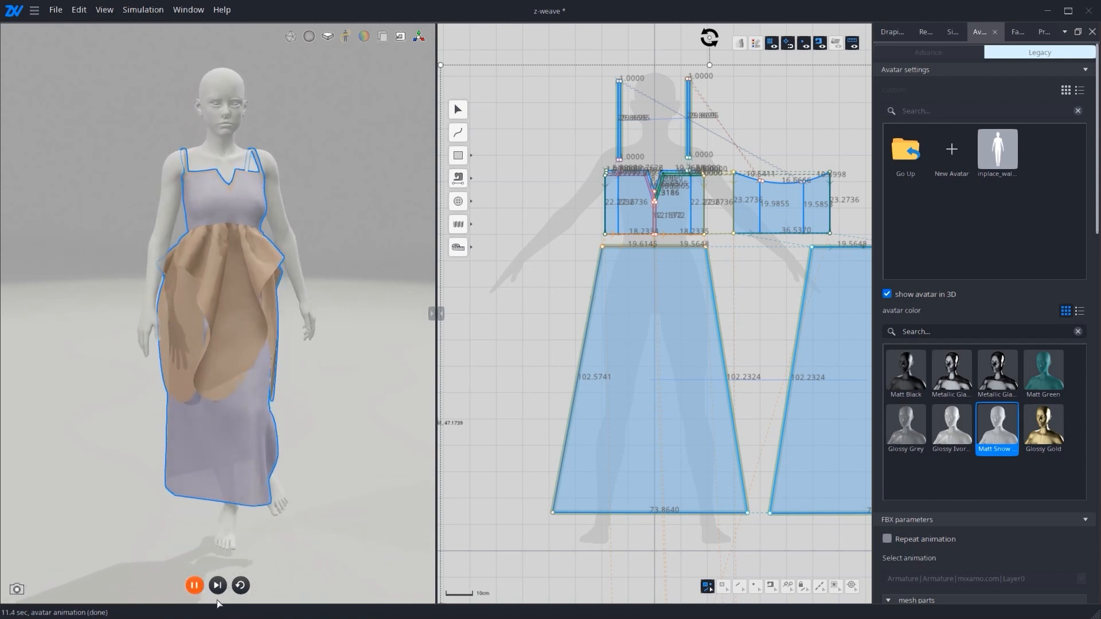
{"action": "left_click", "coordinate": [195, 585]}
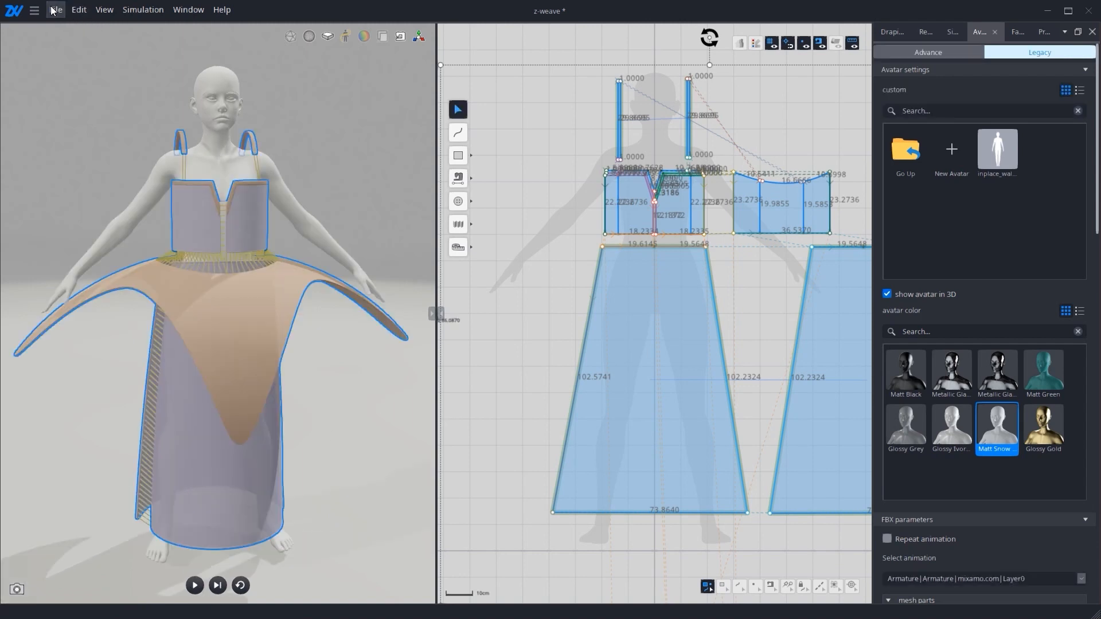
Choose Alembic from File > Export for the draped dress.
{"action": "left_click", "coordinate": [54, 10]}
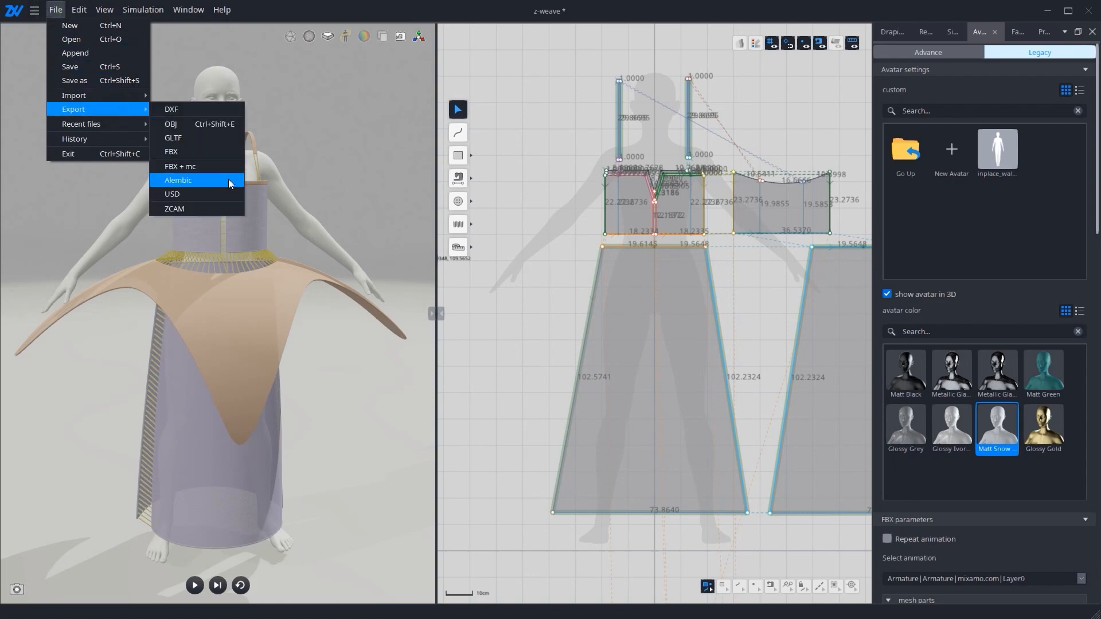
{"action": "mouse_move", "coordinate": [196, 194]}
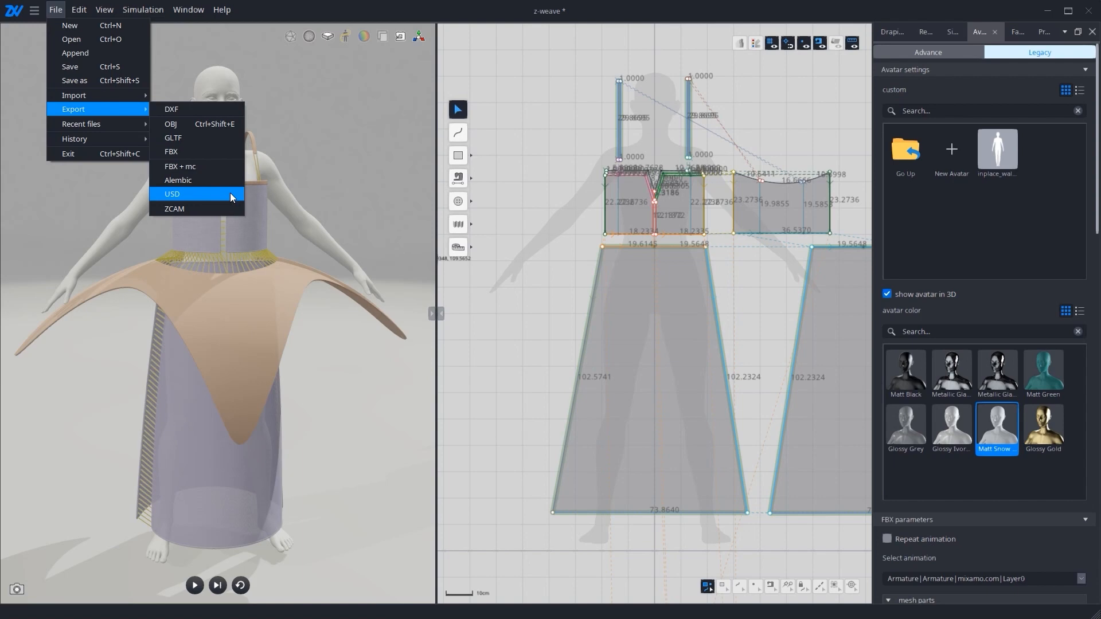
{"action": "mouse_move", "coordinate": [197, 180]}
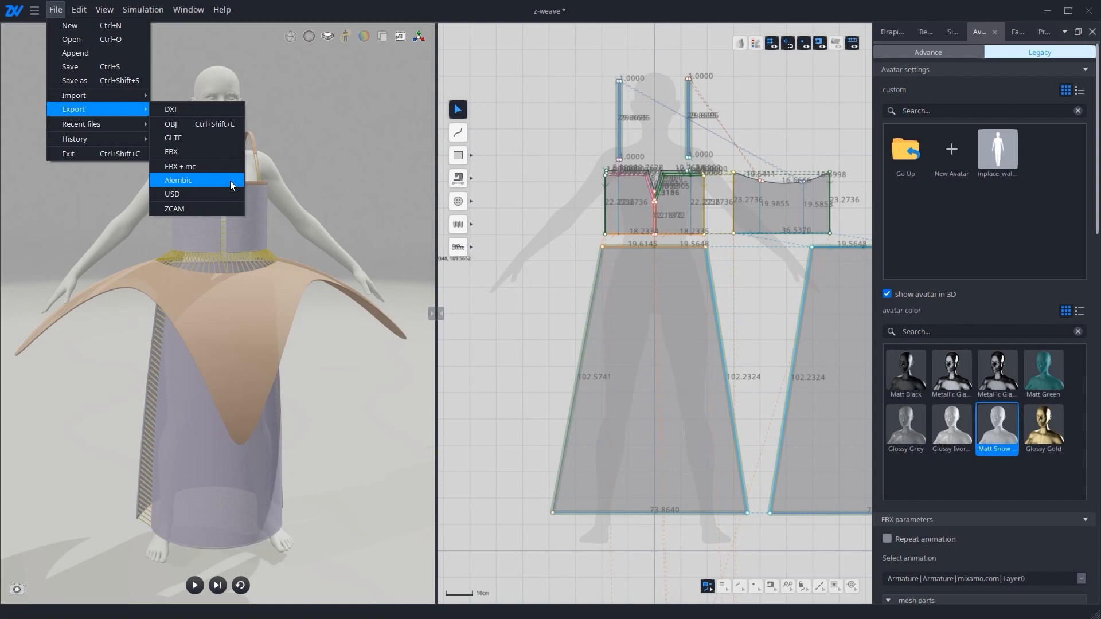
{"action": "left_click", "coordinate": [179, 180]}
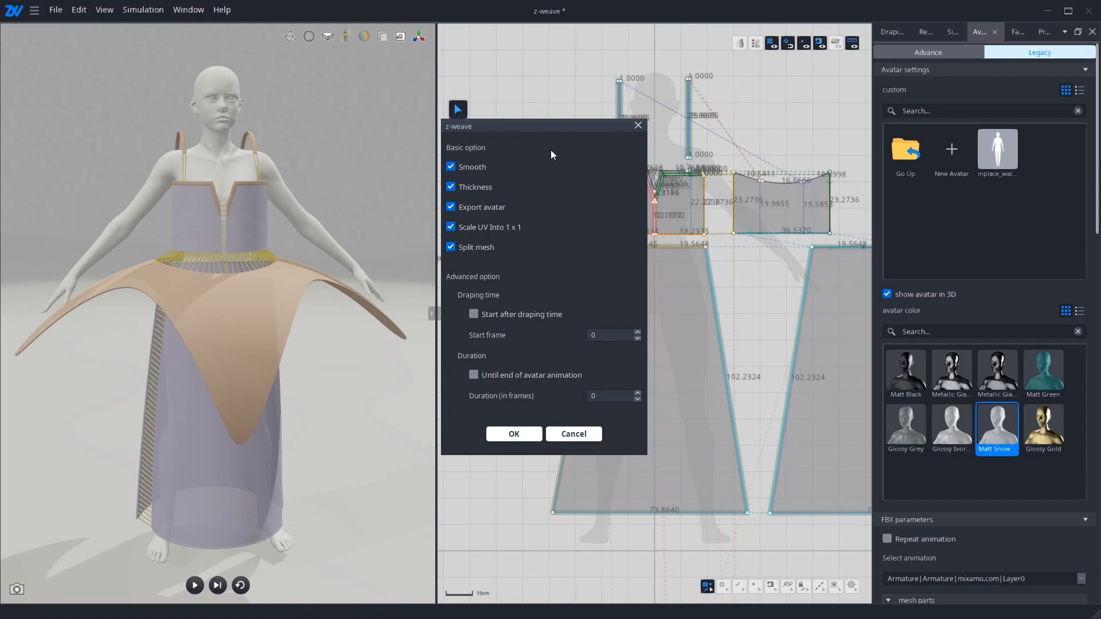
{"action": "mouse_move", "coordinate": [547, 254]}
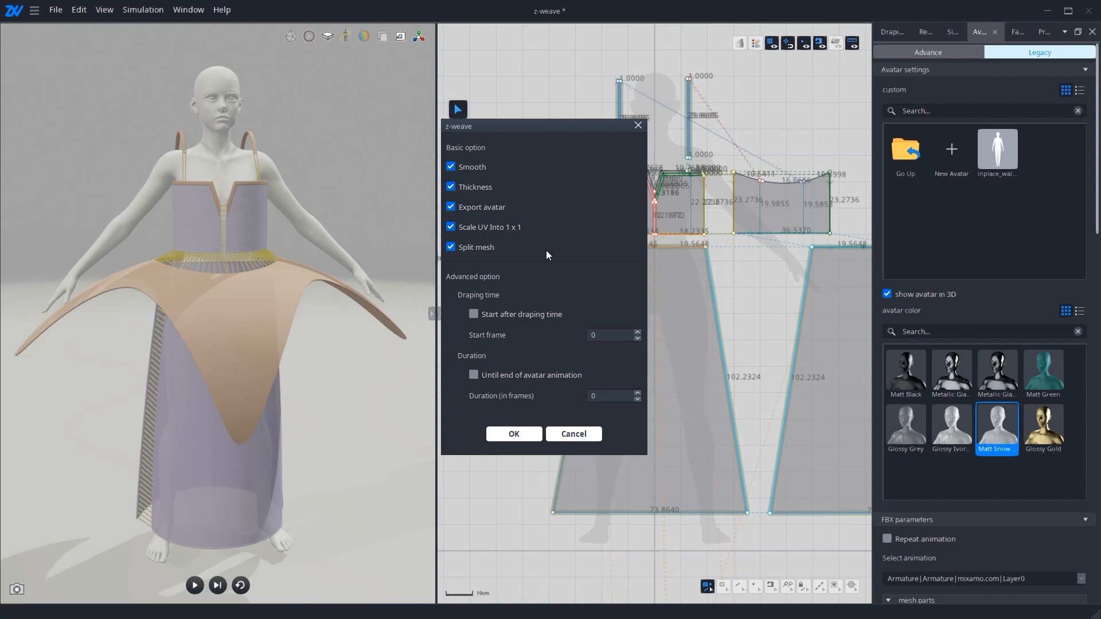
{"action": "mouse_move", "coordinate": [529, 266]}
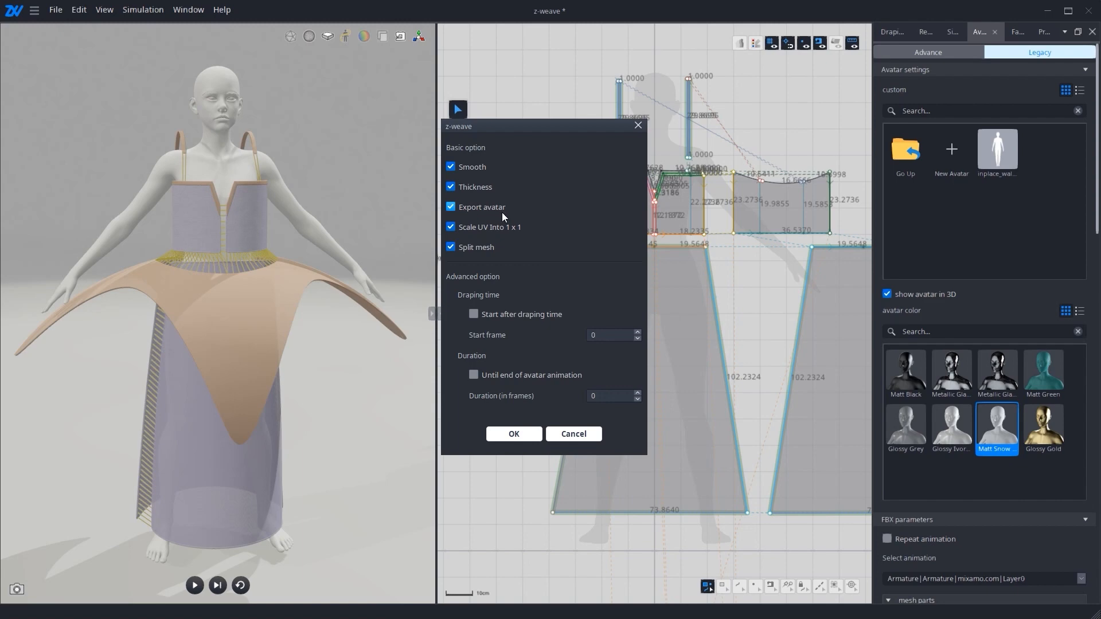
{"action": "mouse_move", "coordinate": [470, 212]}
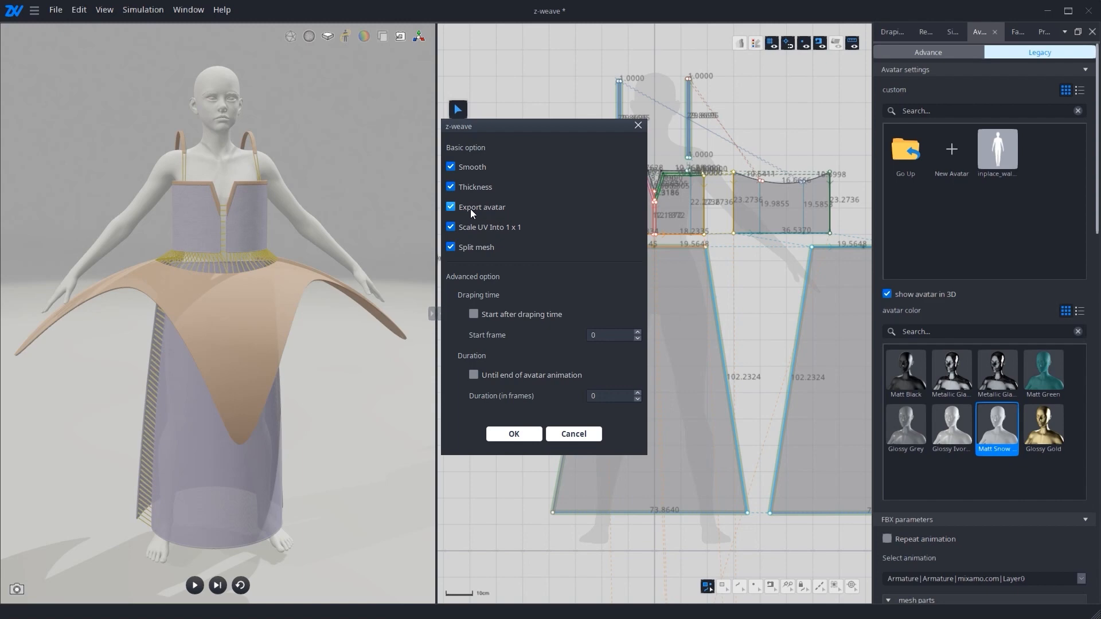
Turn off Export avatar in the Alembic export options.
{"action": "left_click", "coordinate": [450, 206]}
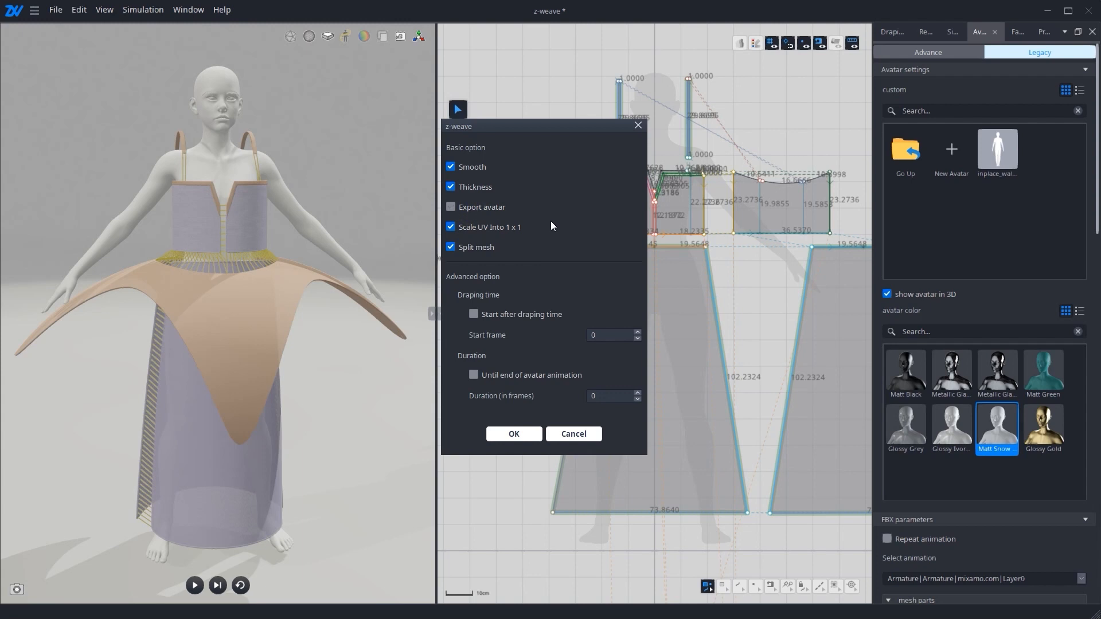
{"action": "mouse_move", "coordinate": [493, 288]}
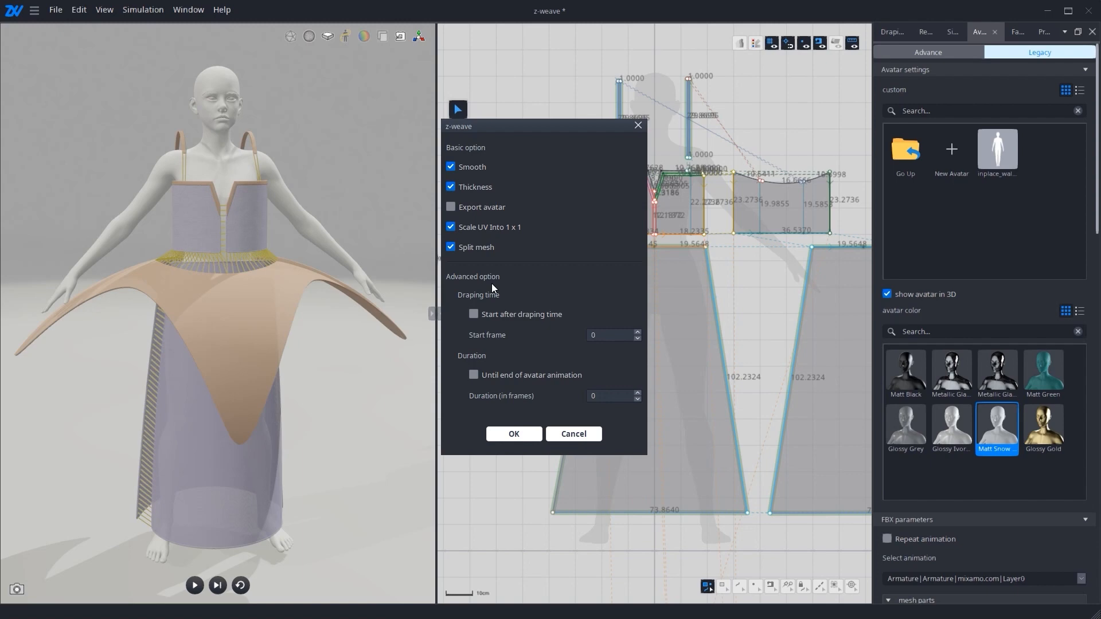
{"action": "mouse_move", "coordinate": [494, 288]}
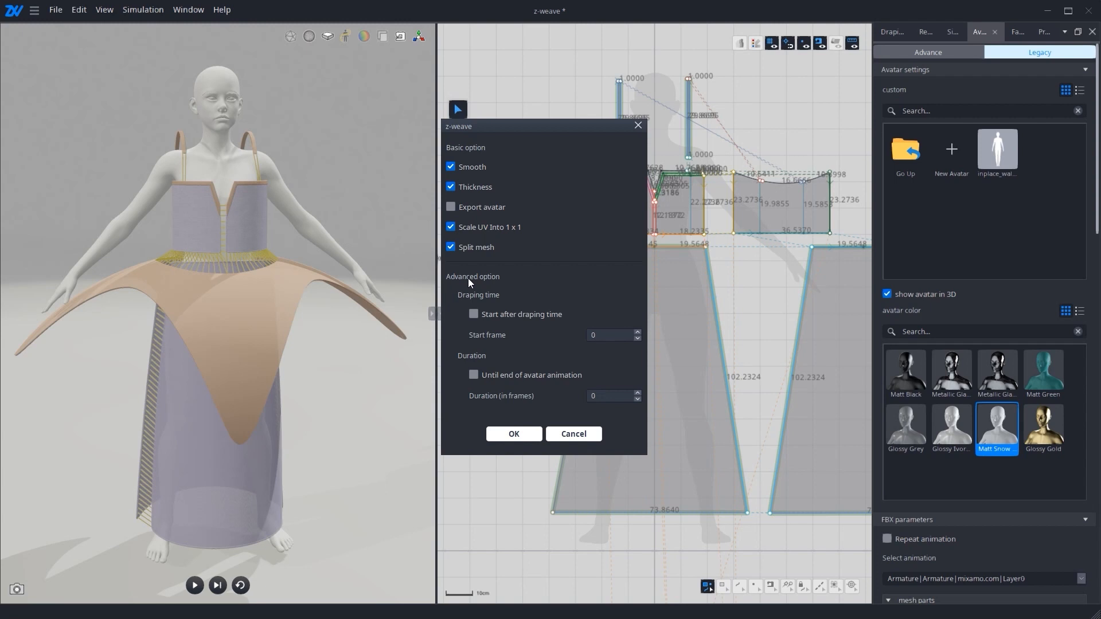
{"action": "mouse_move", "coordinate": [500, 283]}
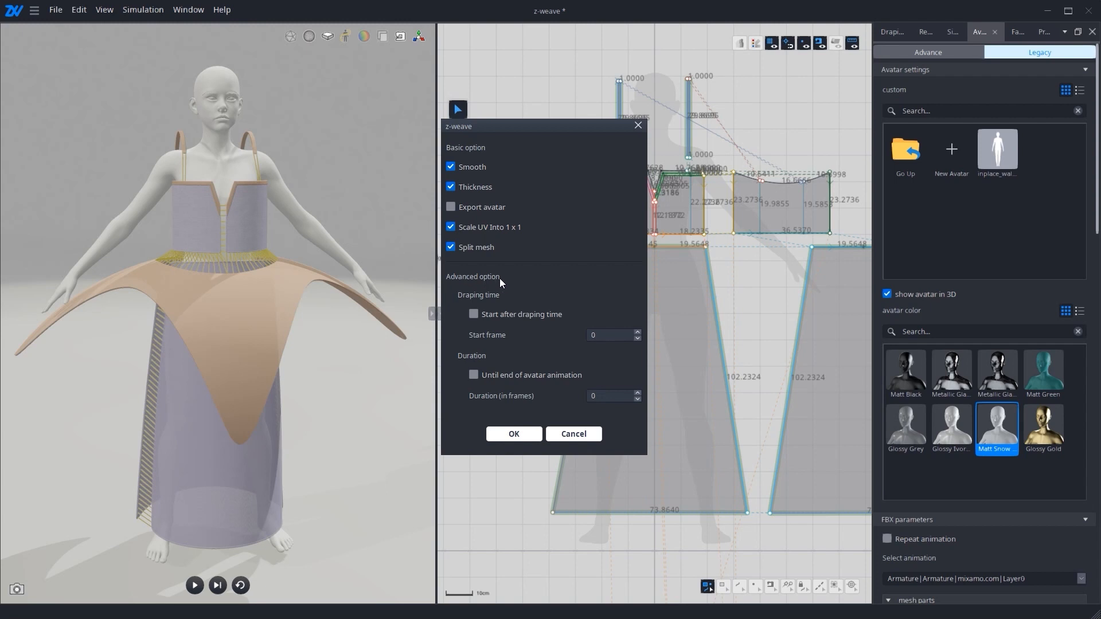
{"action": "mouse_move", "coordinate": [470, 305]}
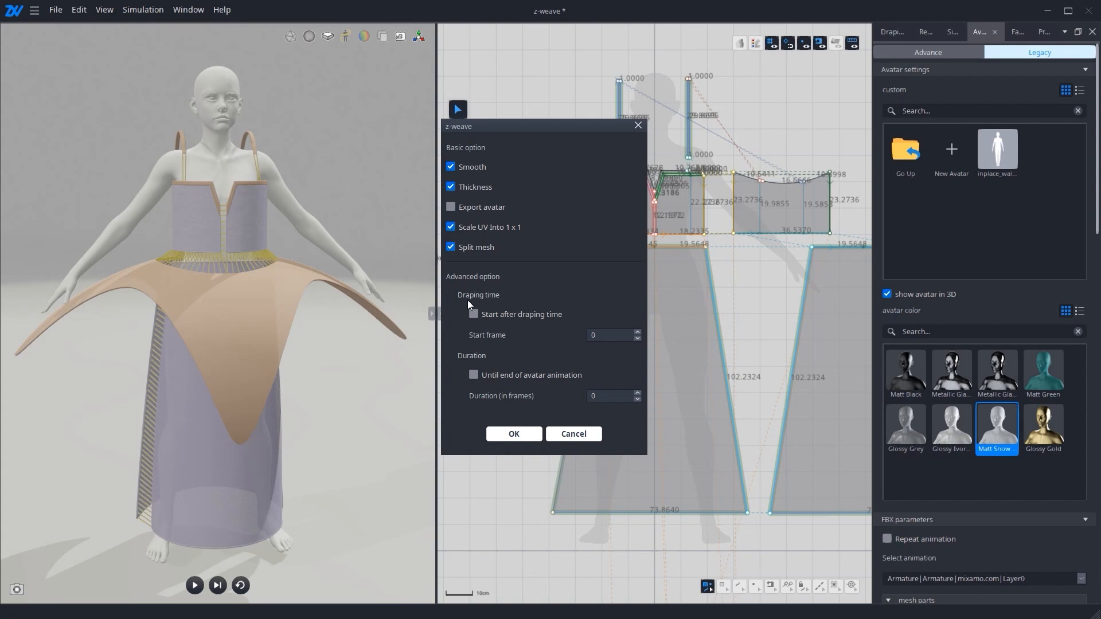
{"action": "mouse_move", "coordinate": [488, 317]}
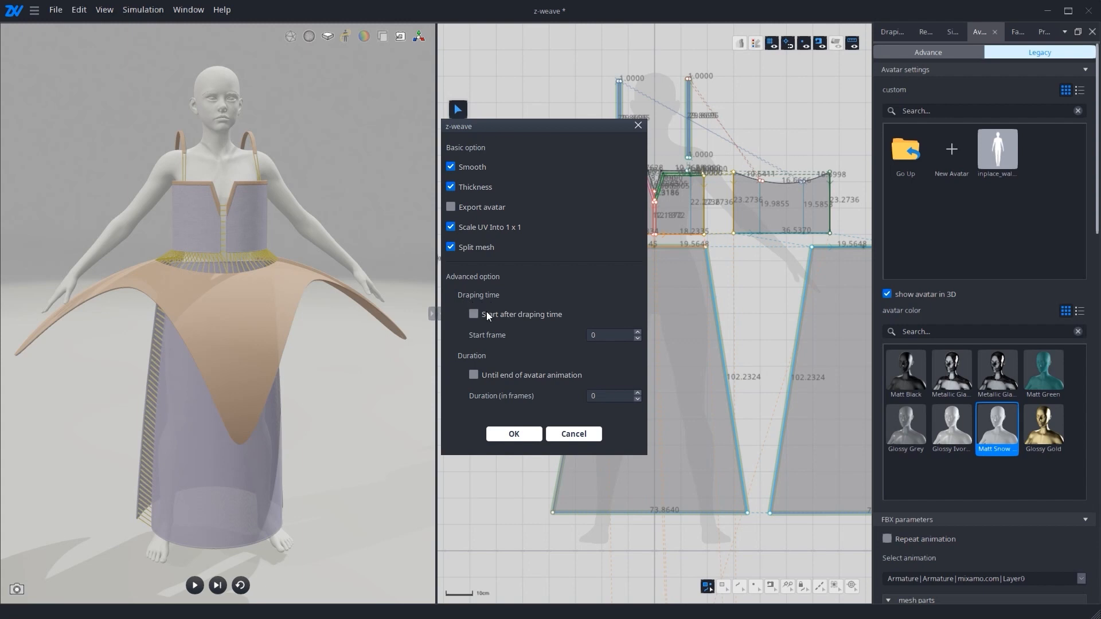
{"action": "mouse_move", "coordinate": [564, 324]}
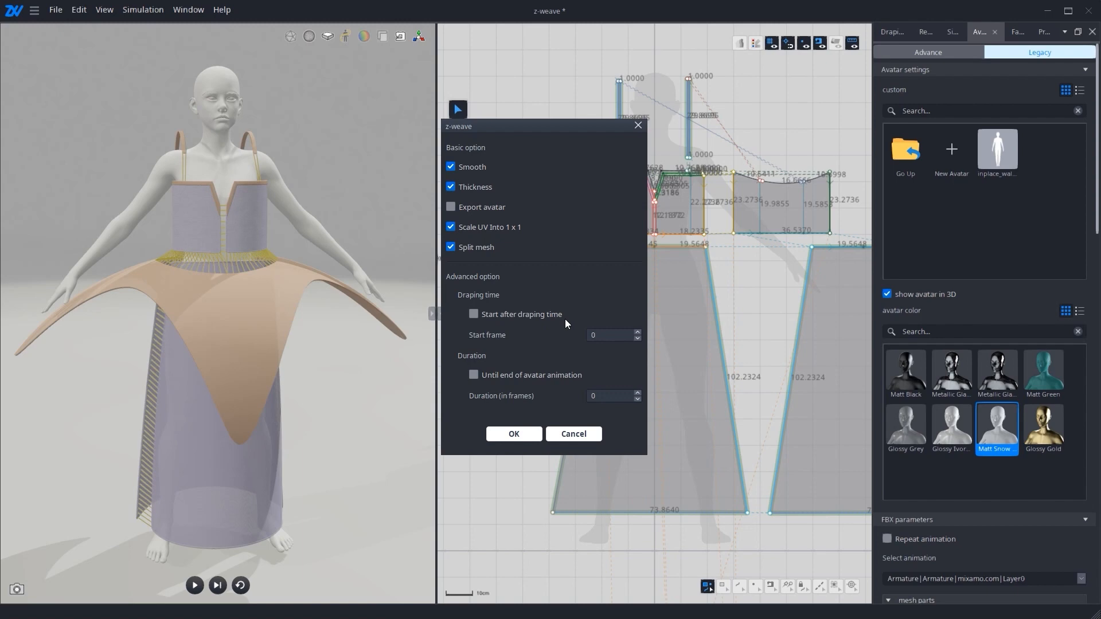
{"action": "mouse_move", "coordinate": [498, 340]}
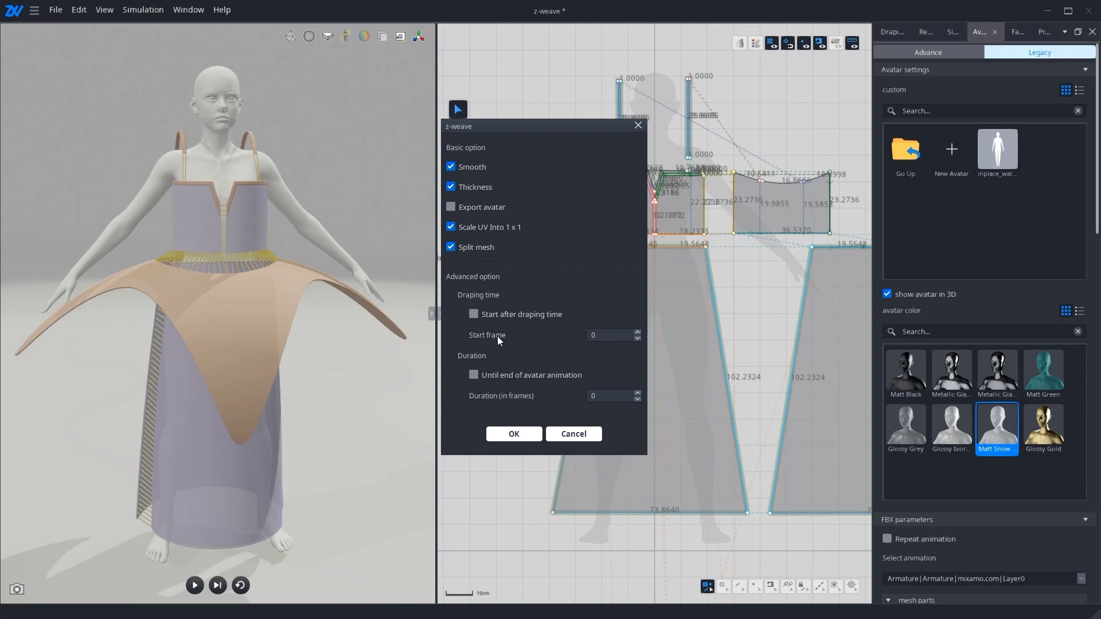
{"action": "mouse_move", "coordinate": [455, 366]}
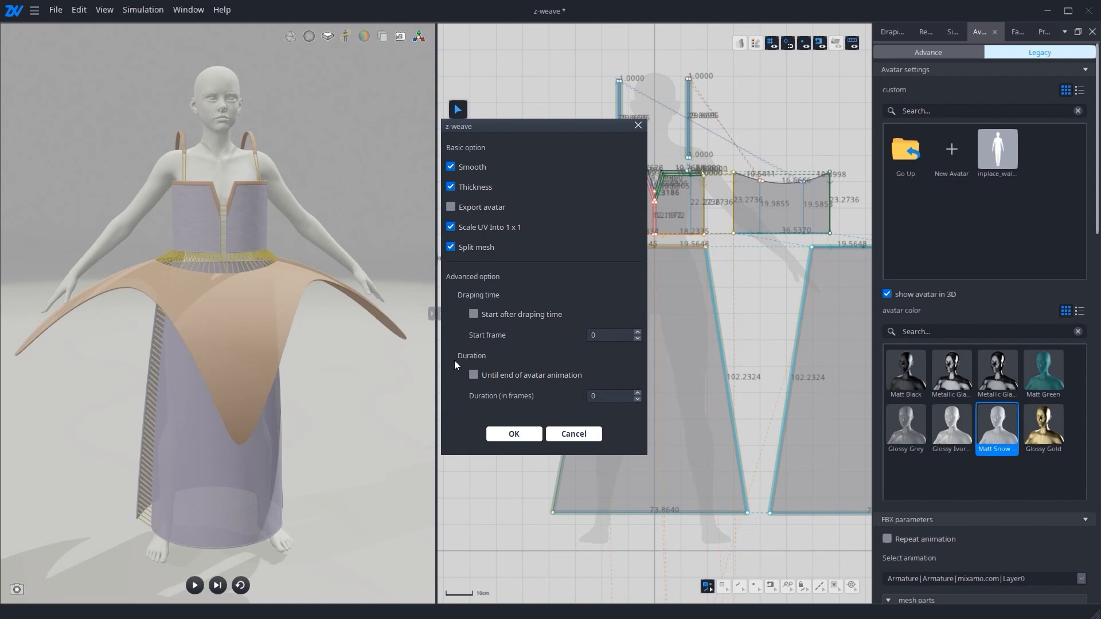
{"action": "mouse_move", "coordinate": [482, 366]}
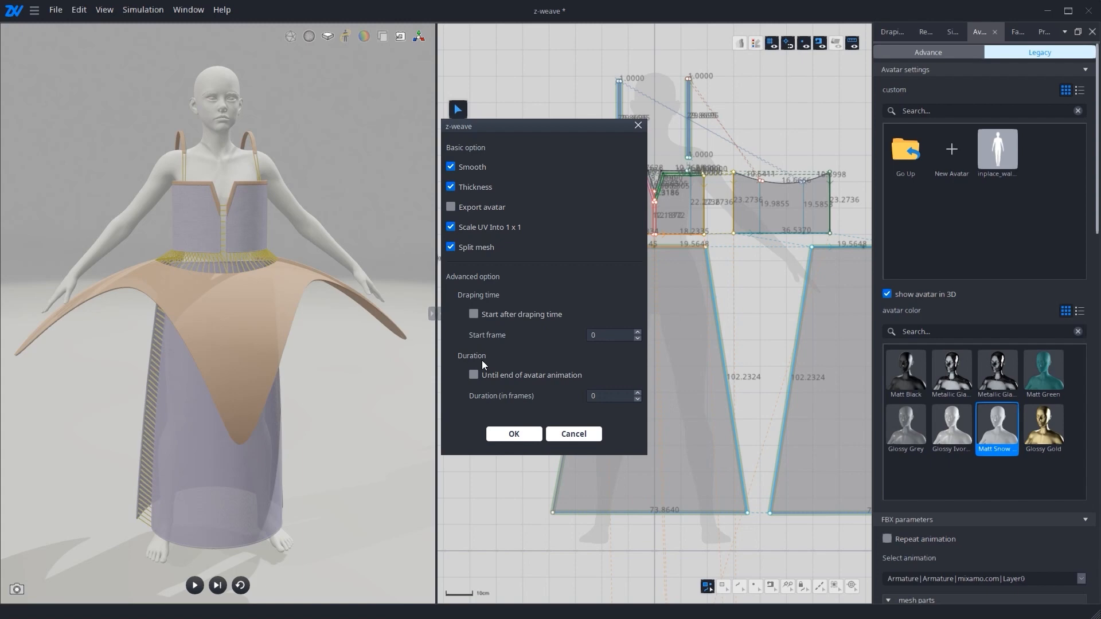
{"action": "mouse_move", "coordinate": [513, 385]}
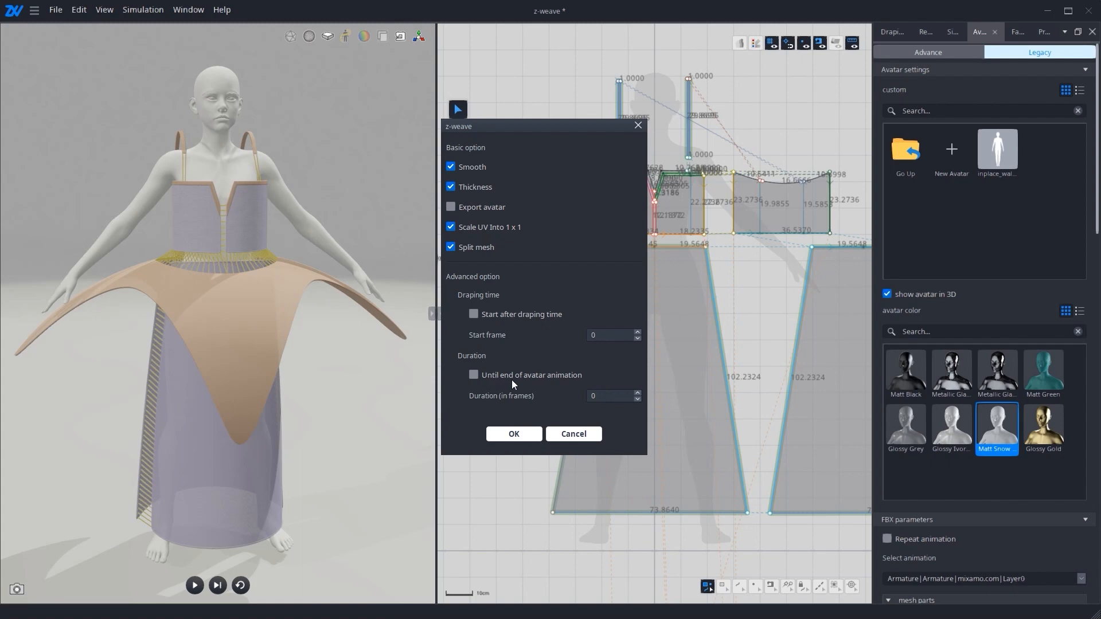
{"action": "mouse_move", "coordinate": [586, 383]}
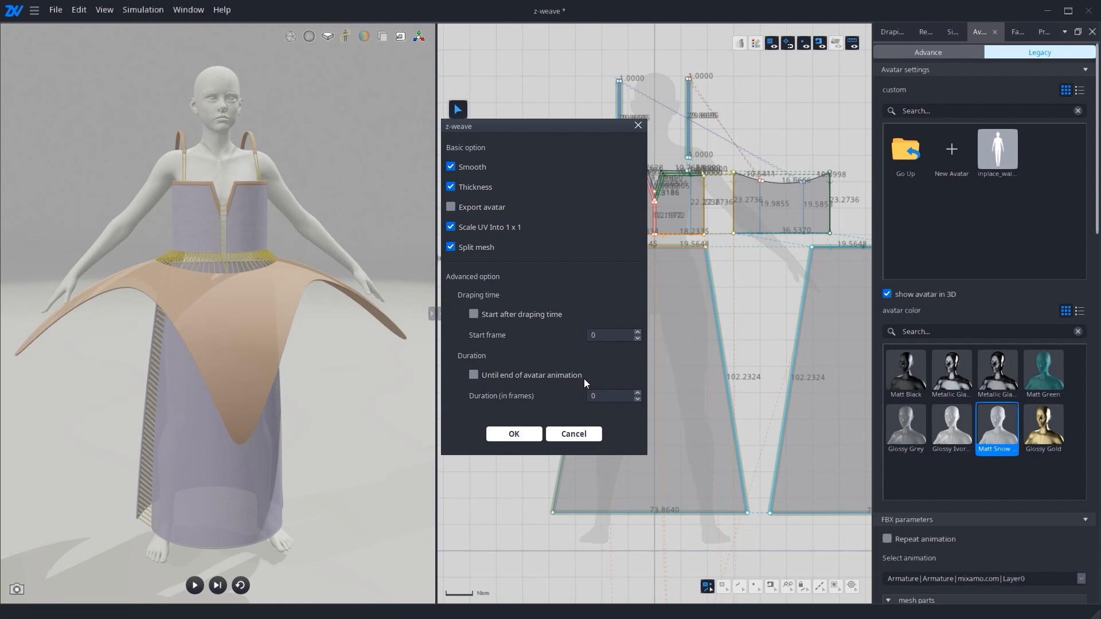
{"action": "mouse_move", "coordinate": [482, 410]}
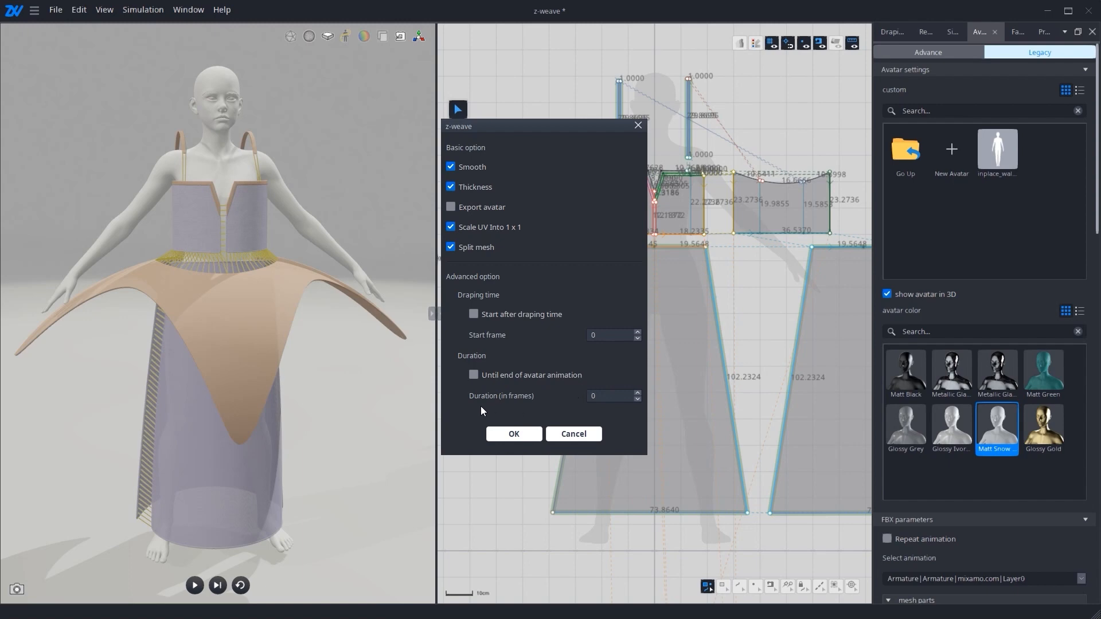
{"action": "left_click", "coordinate": [607, 395]}
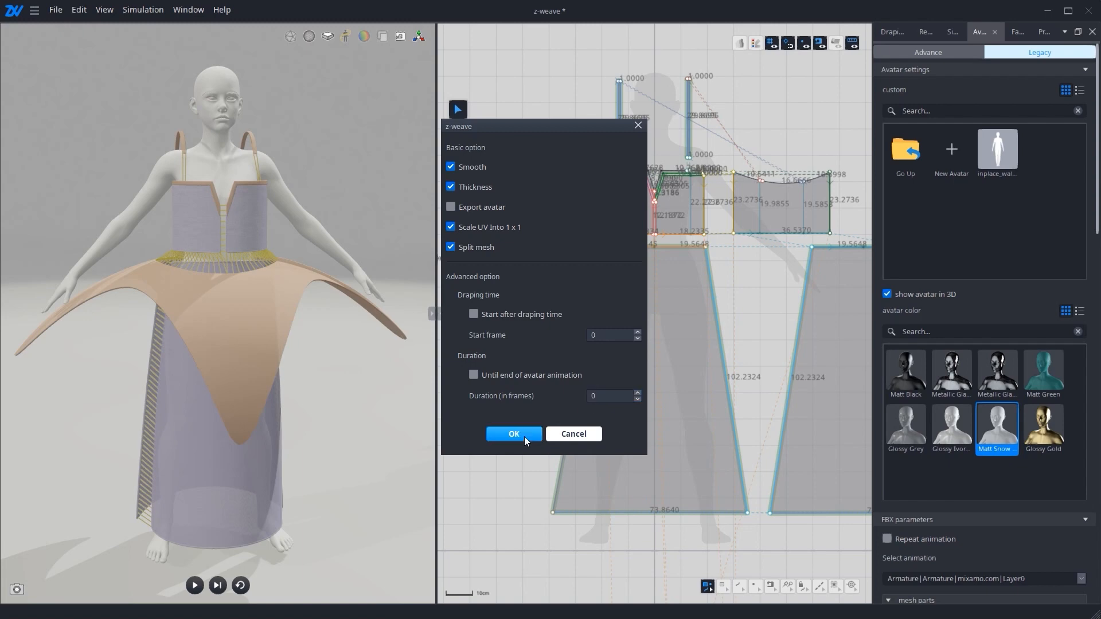
Confirm the Alembic export settings and play the walk with the dress simulating.
{"action": "left_click", "coordinate": [513, 434]}
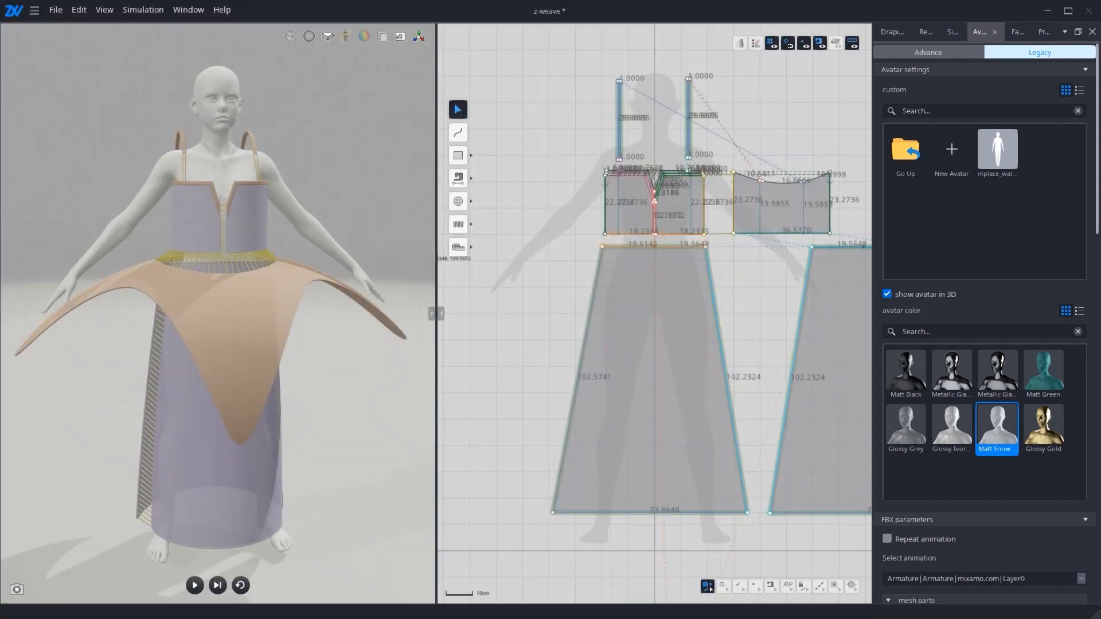
{"action": "left_click", "coordinate": [194, 585]}
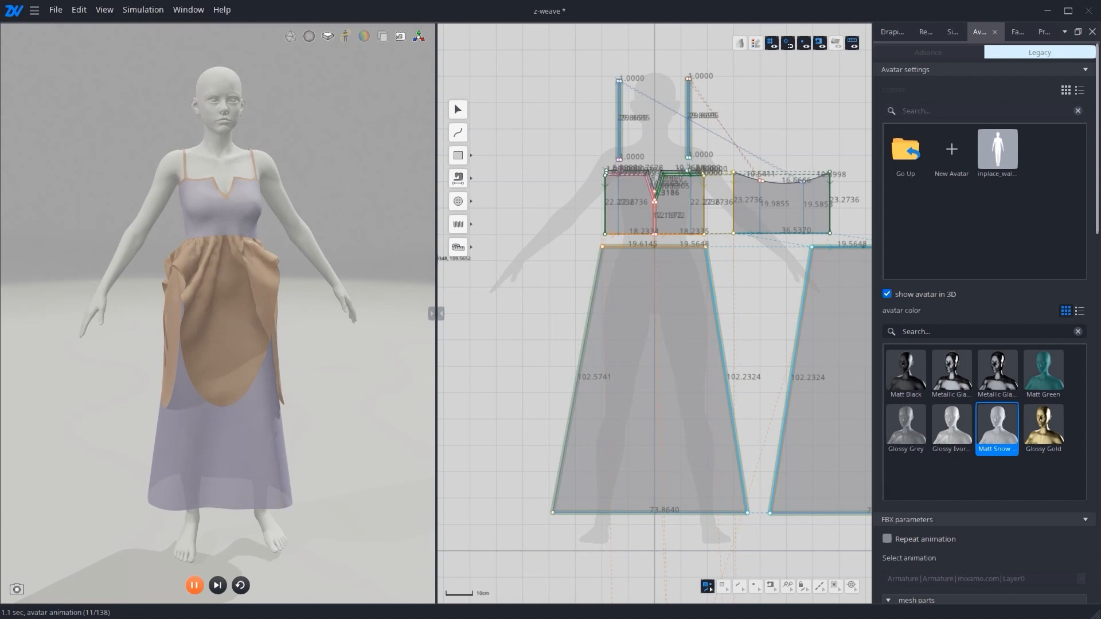